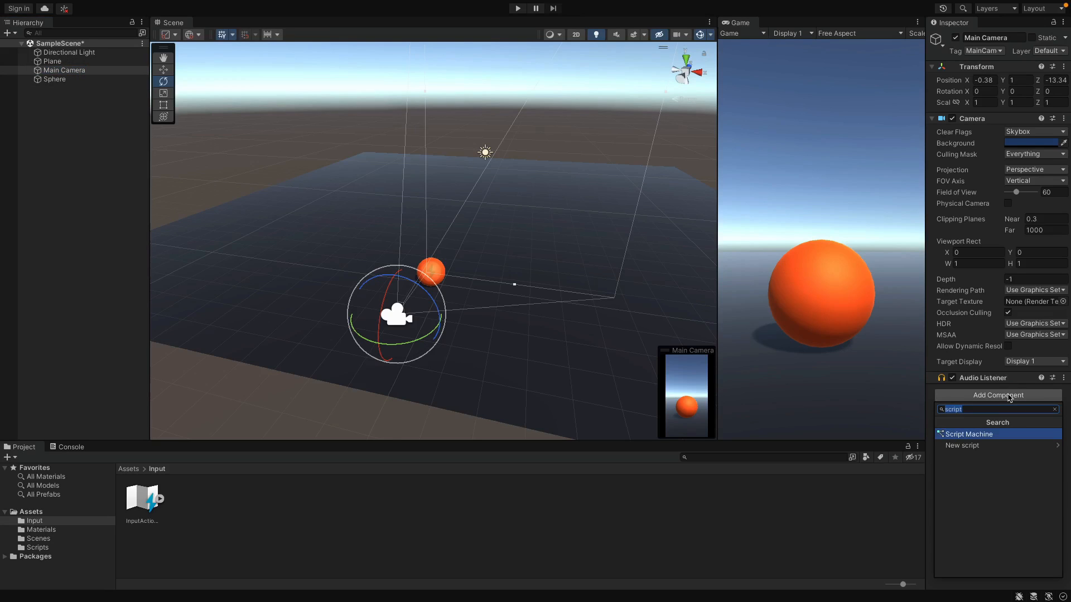
{"action": "mouse_move", "coordinate": [989, 445]}
{"action": "type", "text": "CameraController"}
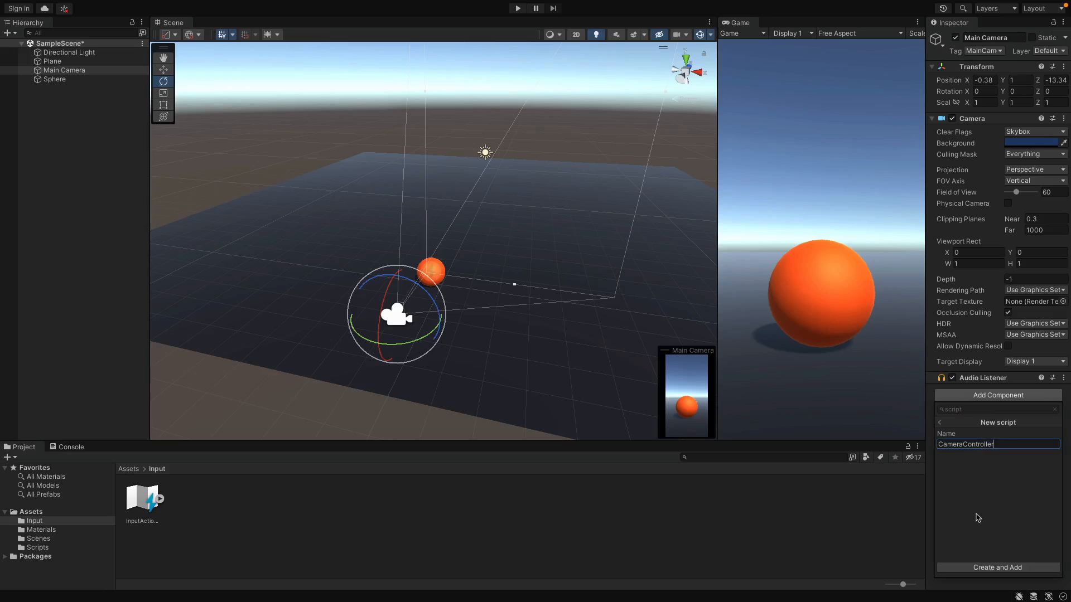
Create and attach the CameraController script to Main Camera, then browse to Assets > Scripts.
{"action": "left_click", "coordinate": [997, 567]}
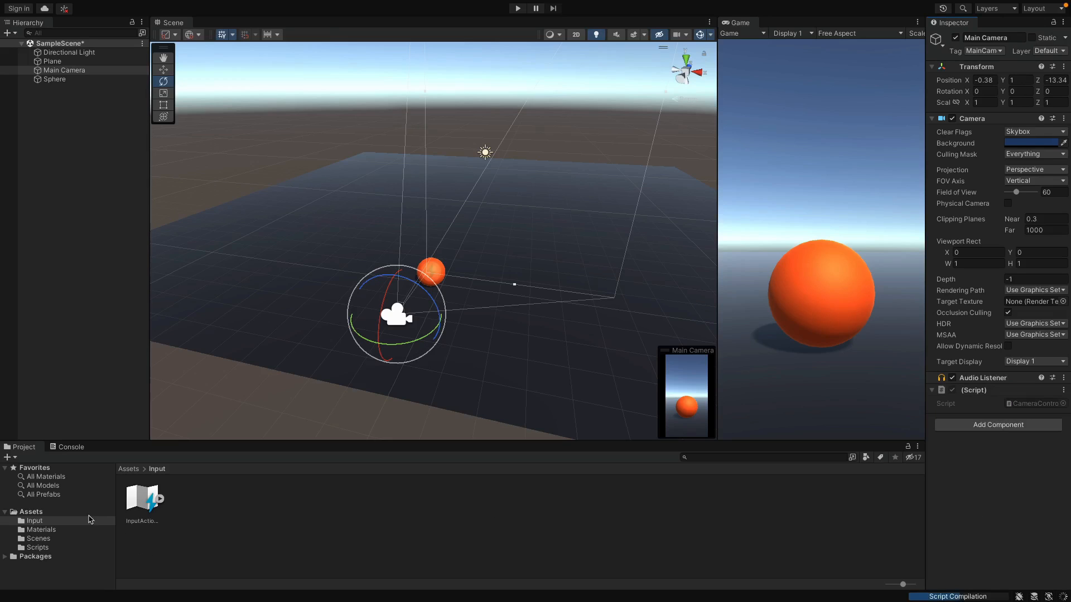
{"action": "left_click", "coordinate": [31, 512]}
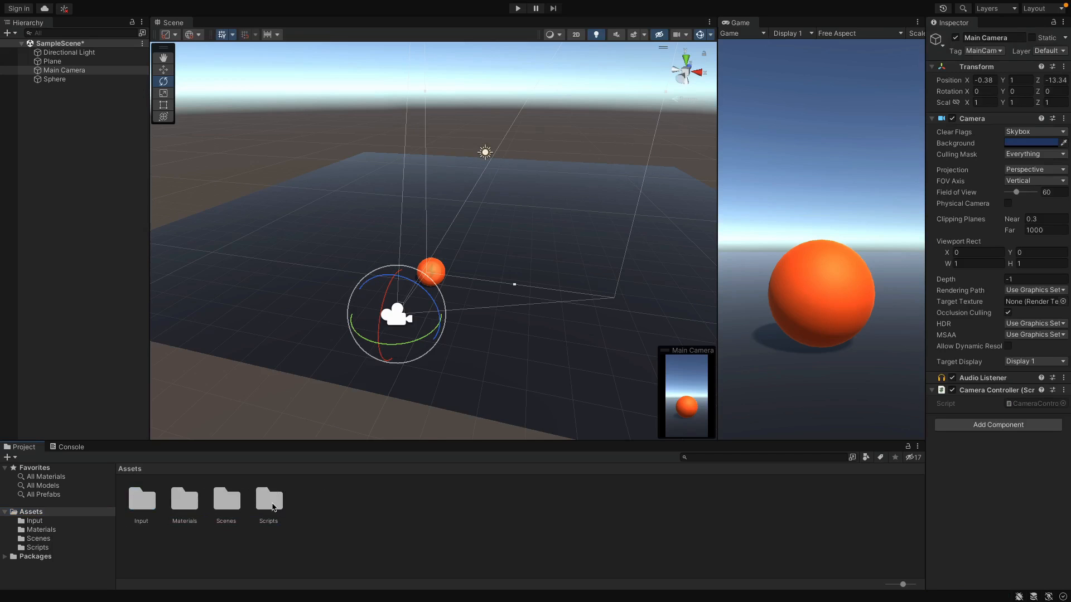
{"action": "double_click", "coordinate": [268, 498]}
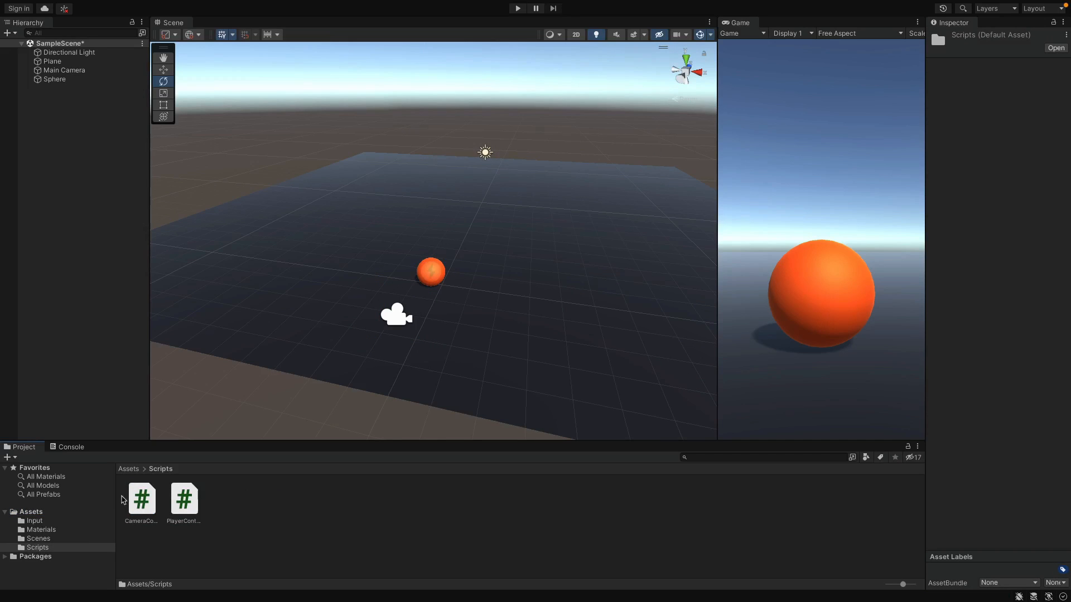
Open CameraController.cs and declare 'public GameObject player;'.
{"action": "double_click", "coordinate": [142, 500]}
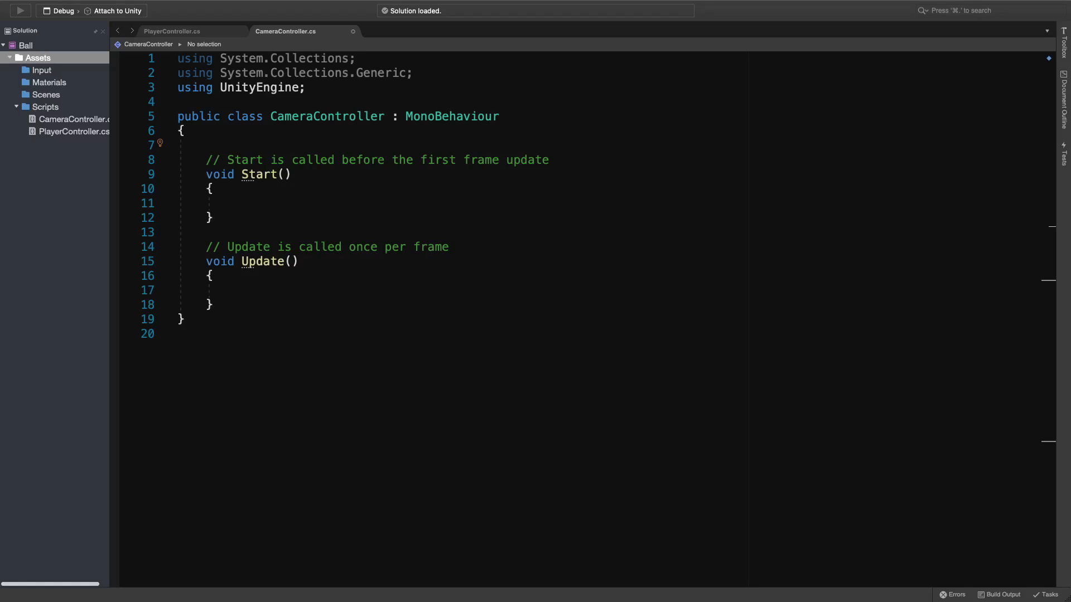
{"action": "mouse_move", "coordinate": [306, 166]}
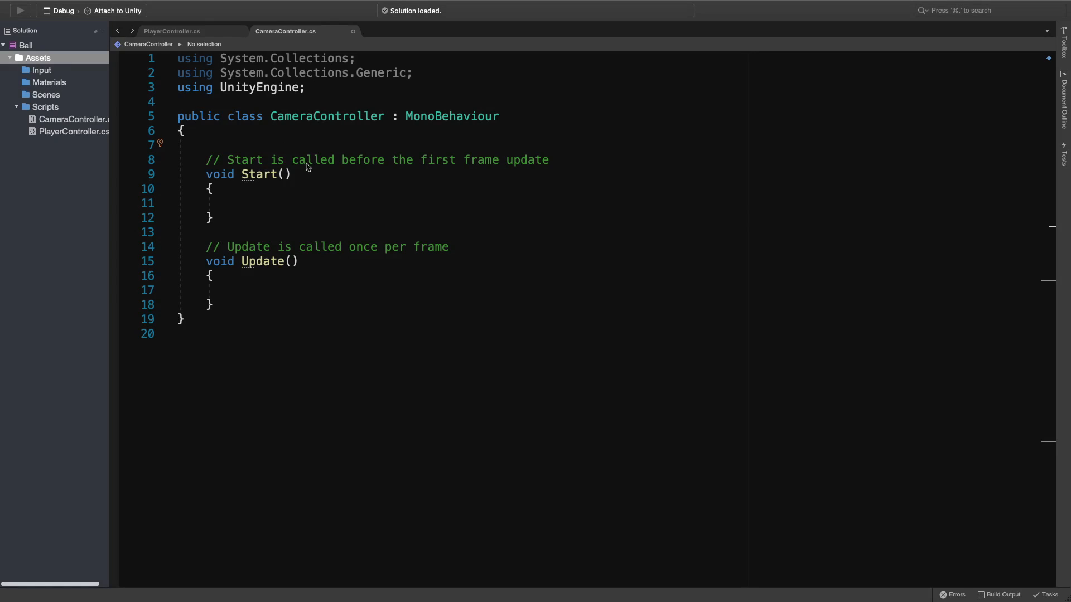
{"action": "type", "text": "public"}
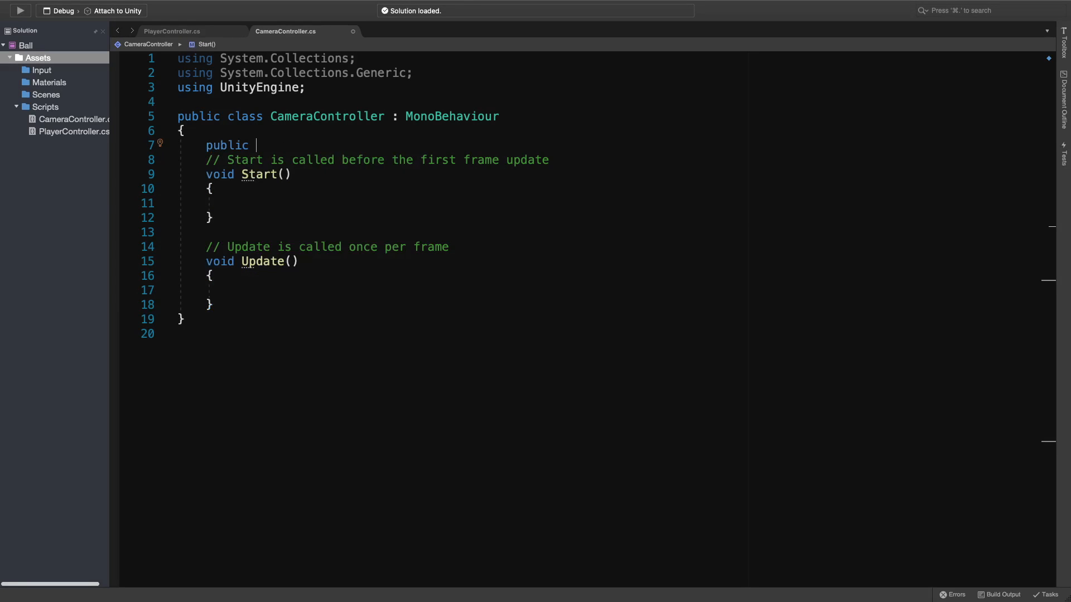
{"action": "type", "text": "GameObject"}
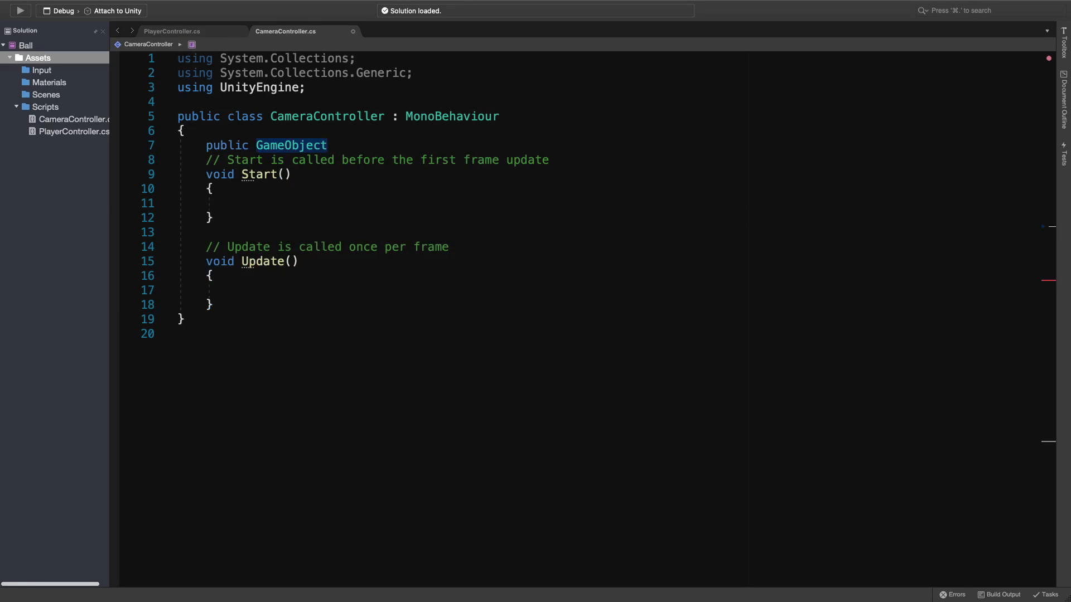
{"action": "type", "text": "player;"}
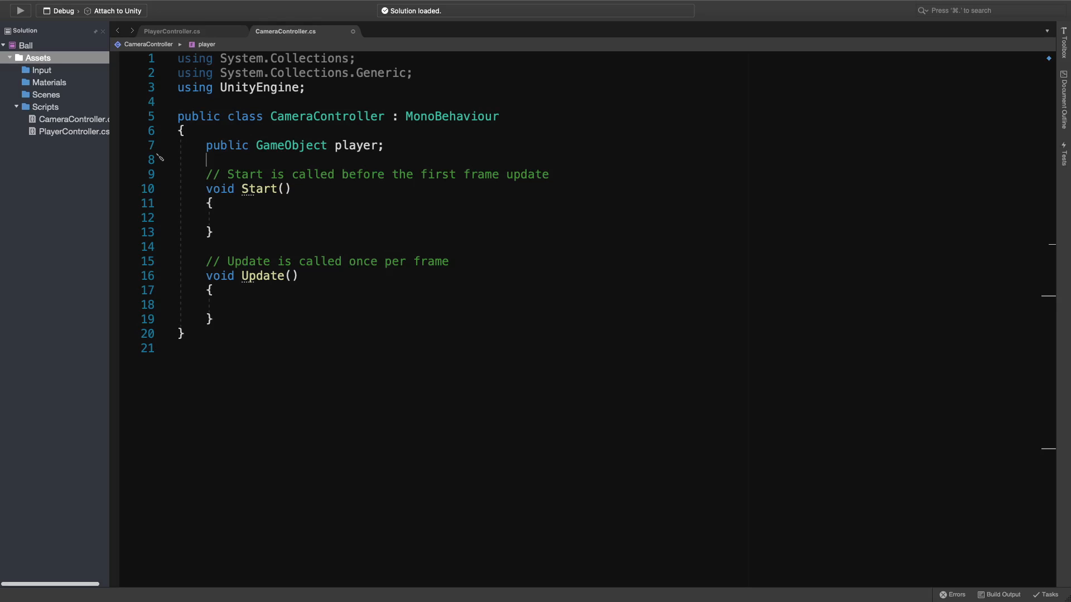
Declare 'private Vector3 offset;' below the player field.
{"action": "type", "text": "private"}
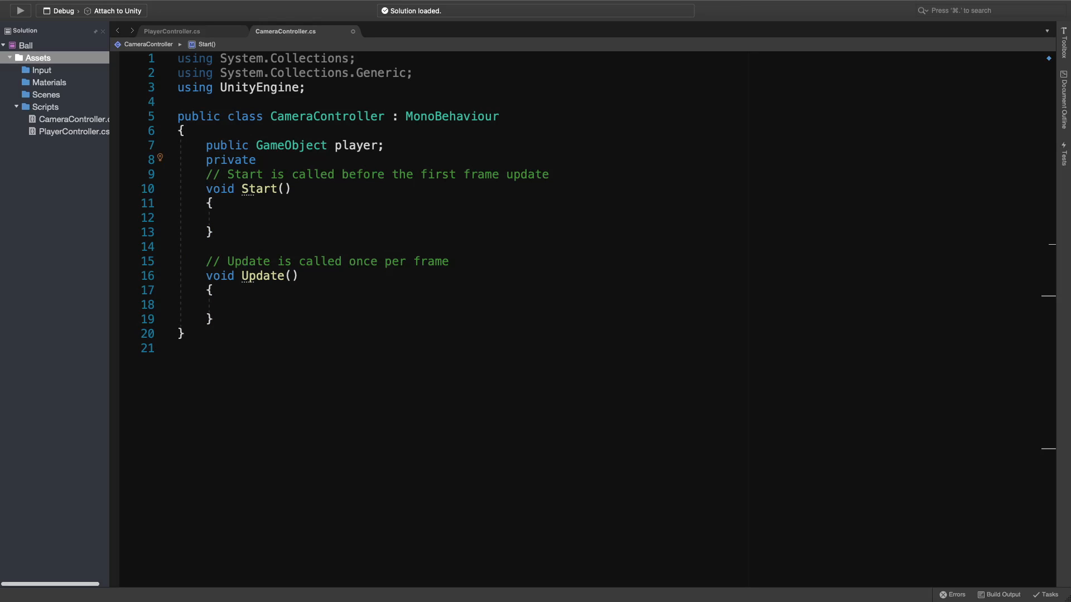
{"action": "type", "text": "Vector3"}
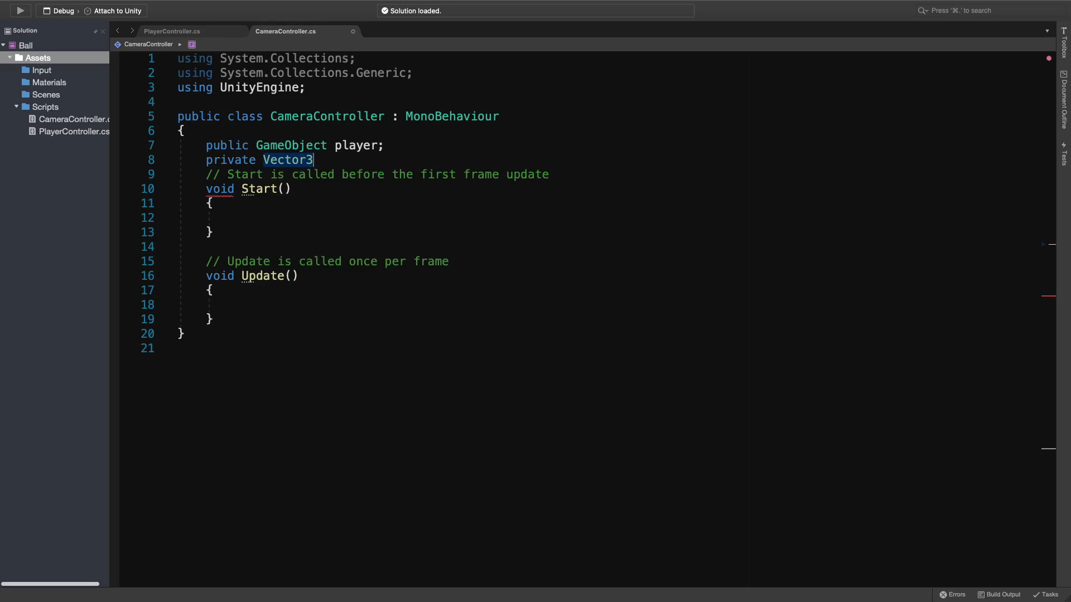
{"action": "type", "text": "offset;"}
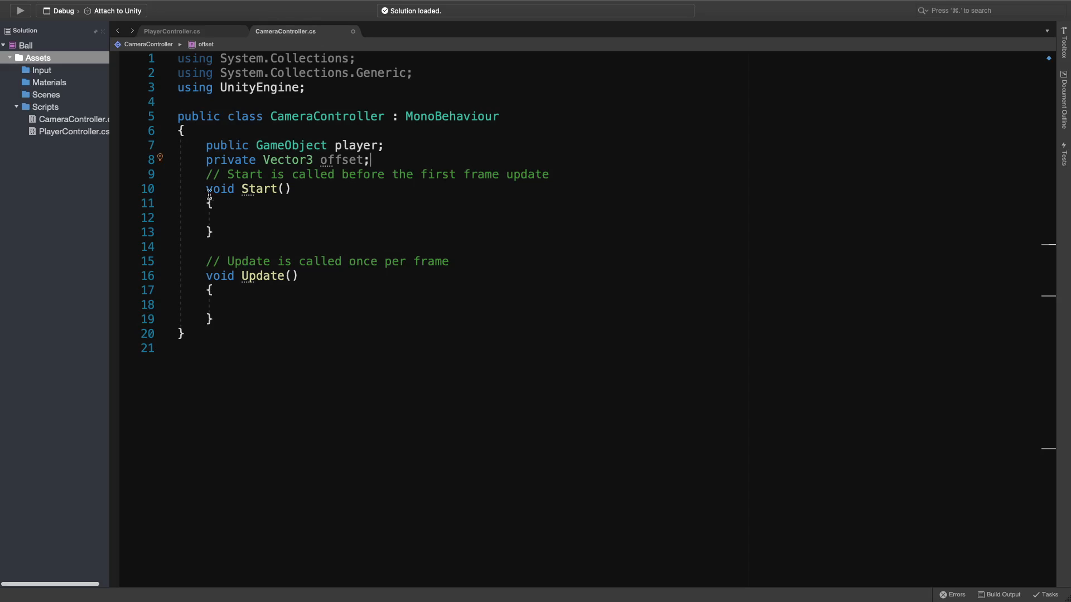
In Start(), write offset = transform.position - player.transform.position;.
{"action": "left_click", "coordinate": [235, 218]}
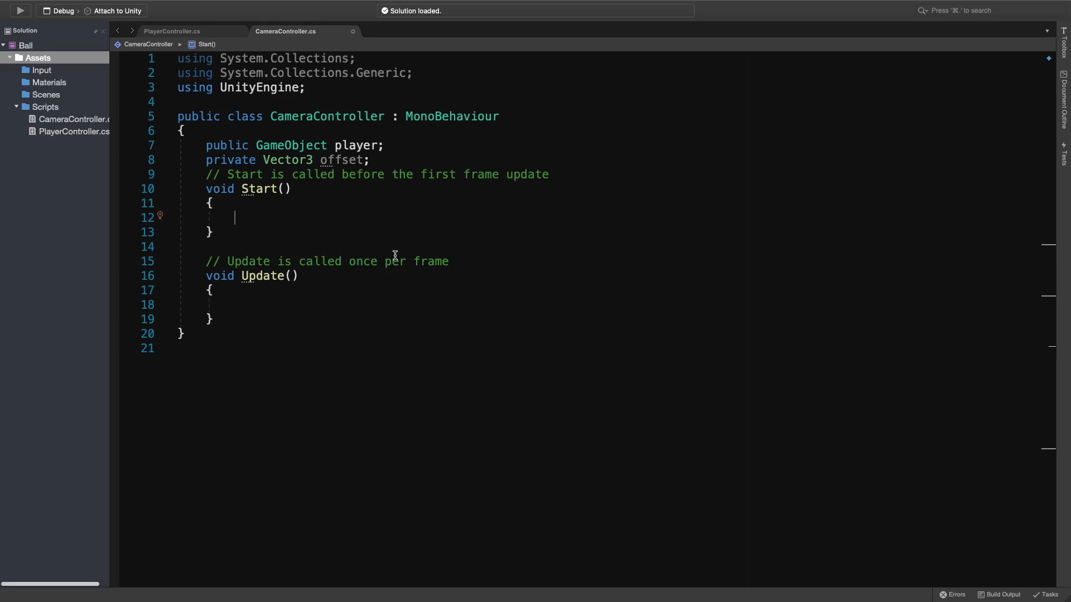
{"action": "type", "text": "offset ="}
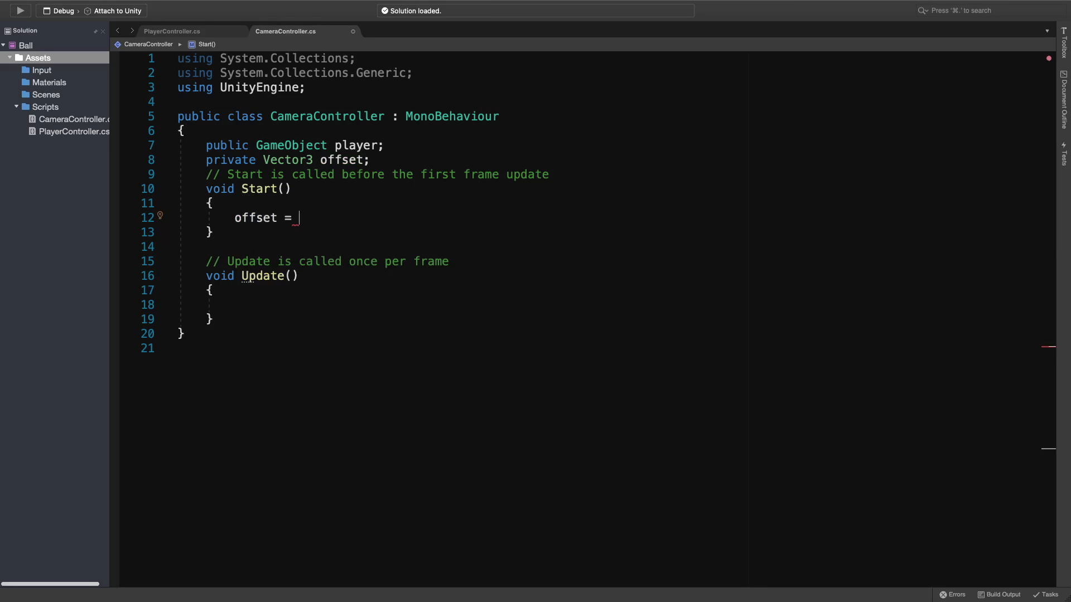
{"action": "type", "text": "transform.p"}
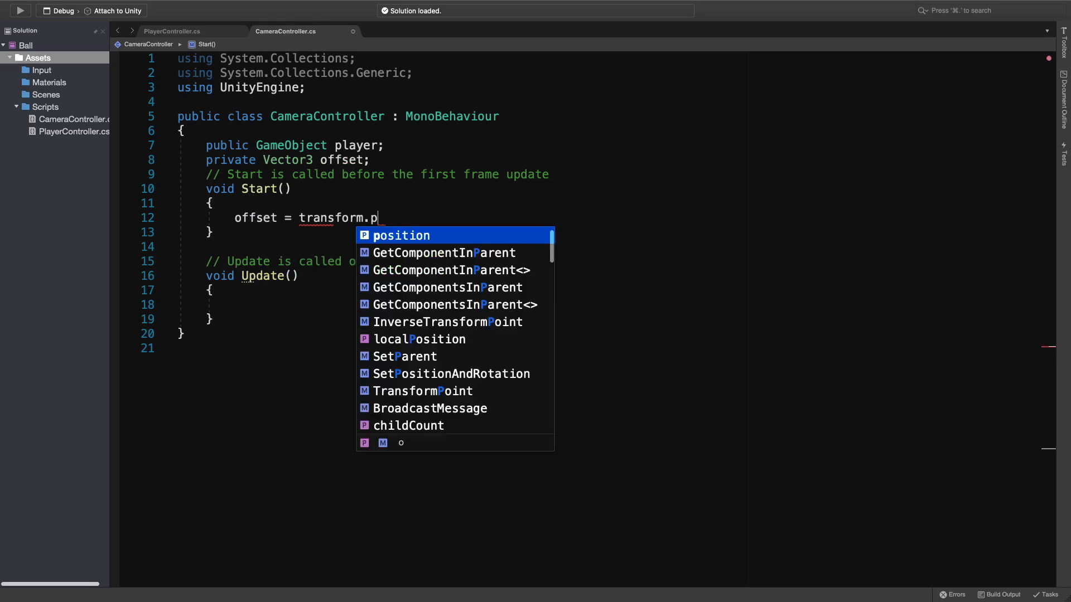
{"action": "type", "text": "osition - player"}
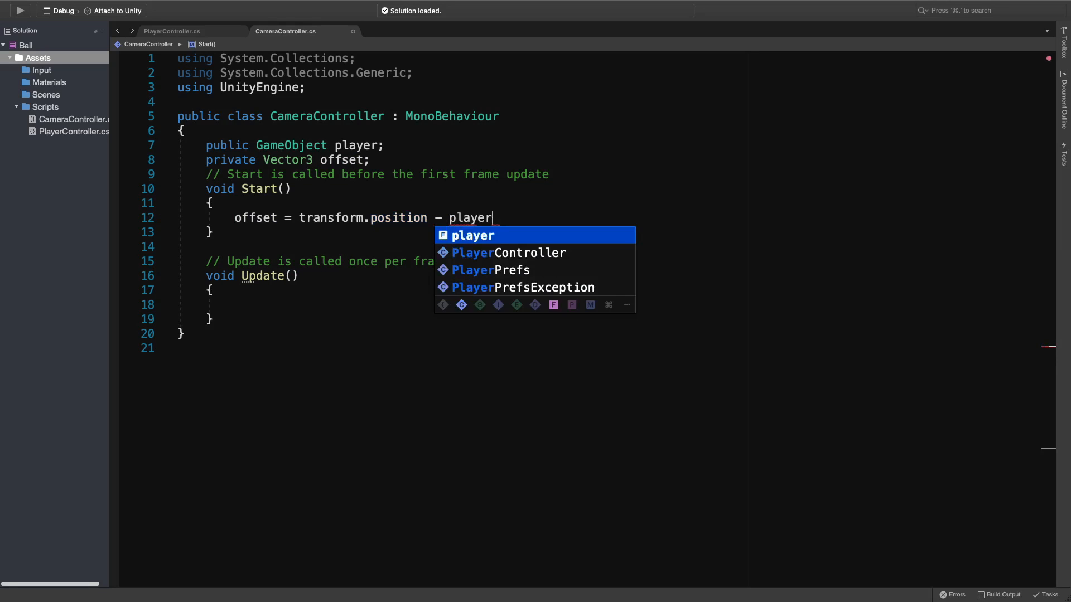
{"action": "type", "text": ".transform"}
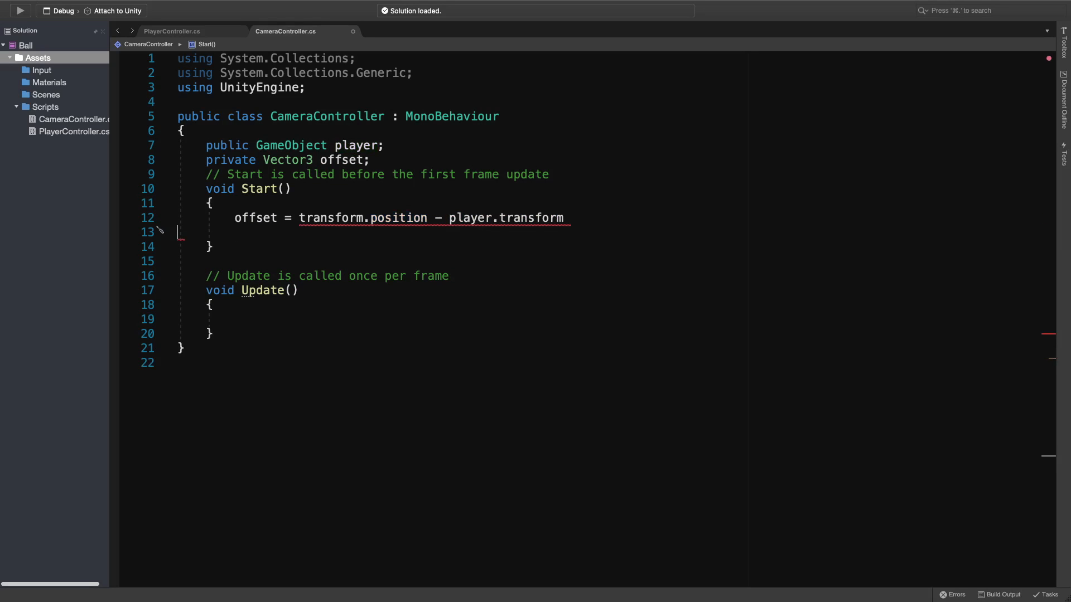
{"action": "type", "text": ".position;"}
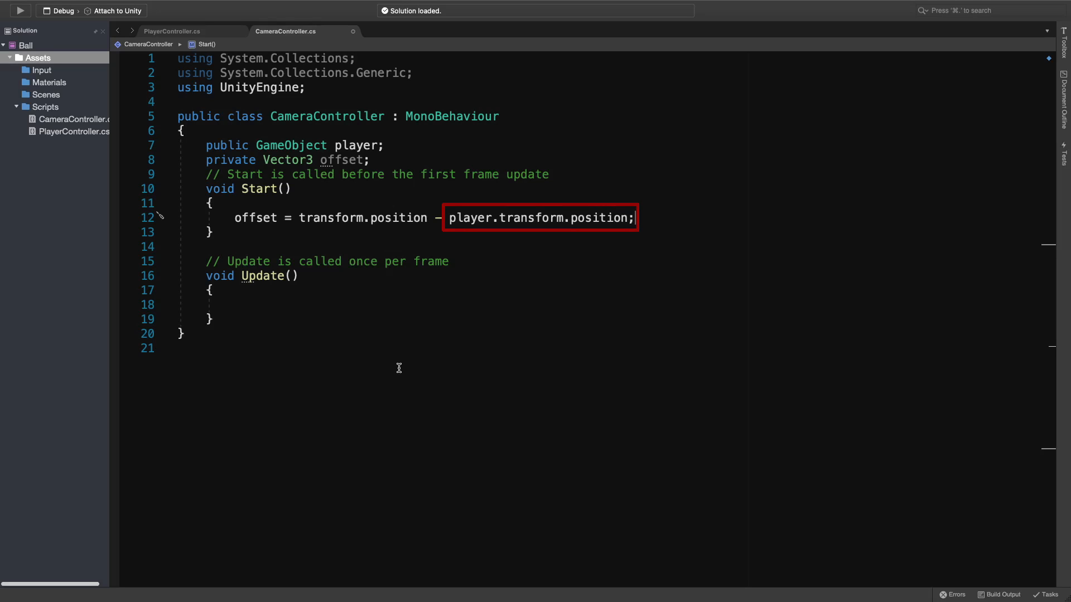
{"action": "left_click", "coordinate": [540, 218]}
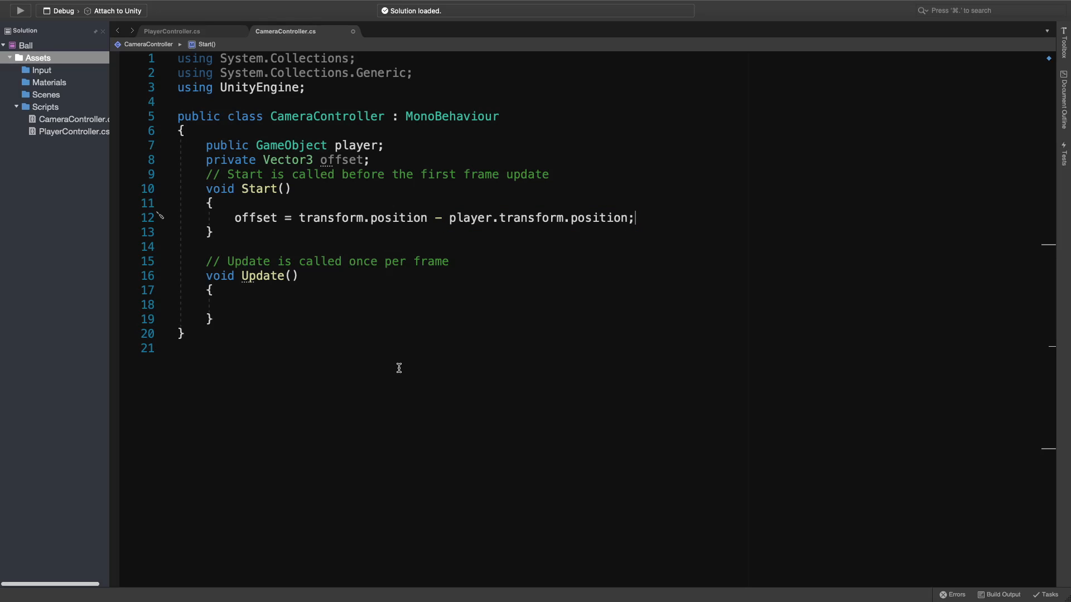
{"action": "mouse_move", "coordinate": [311, 316]}
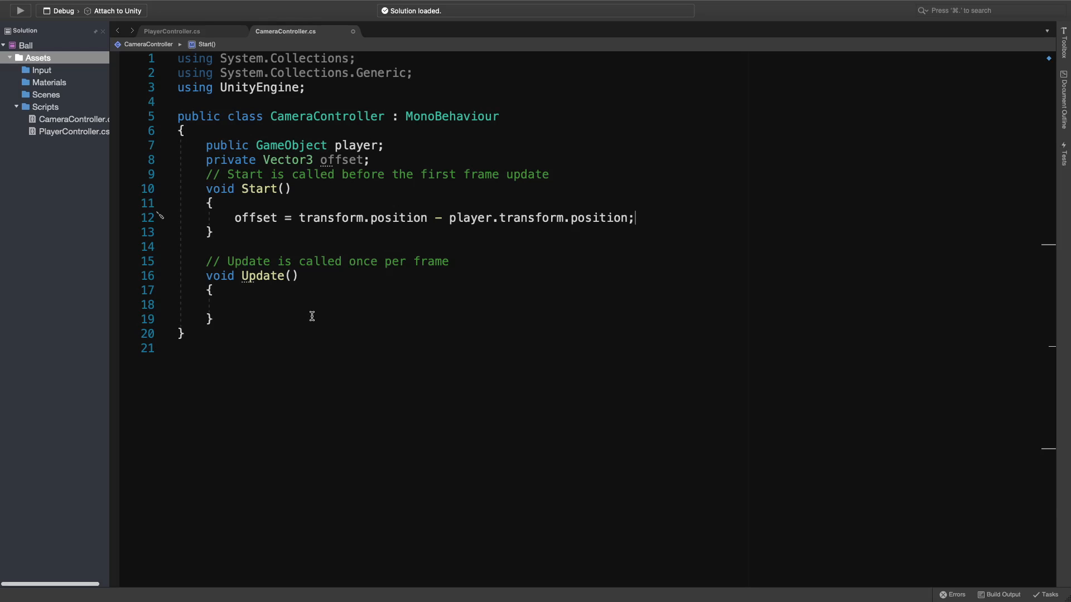
In Update(), write transform.position = player.transform.position + offset;.
{"action": "type", "text": "transform"}
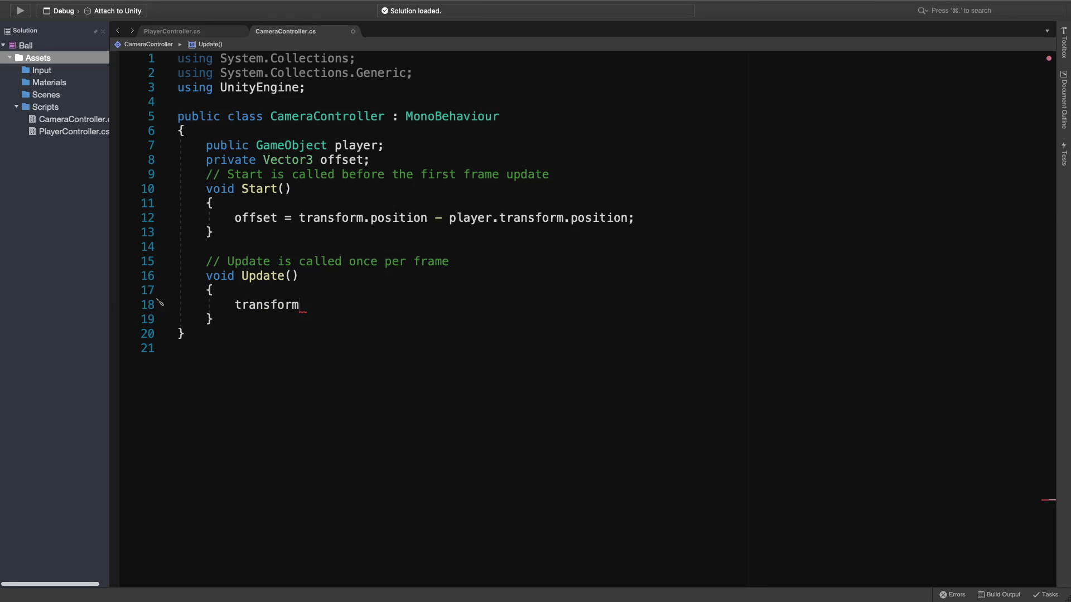
{"action": "type", "text": ".position ="}
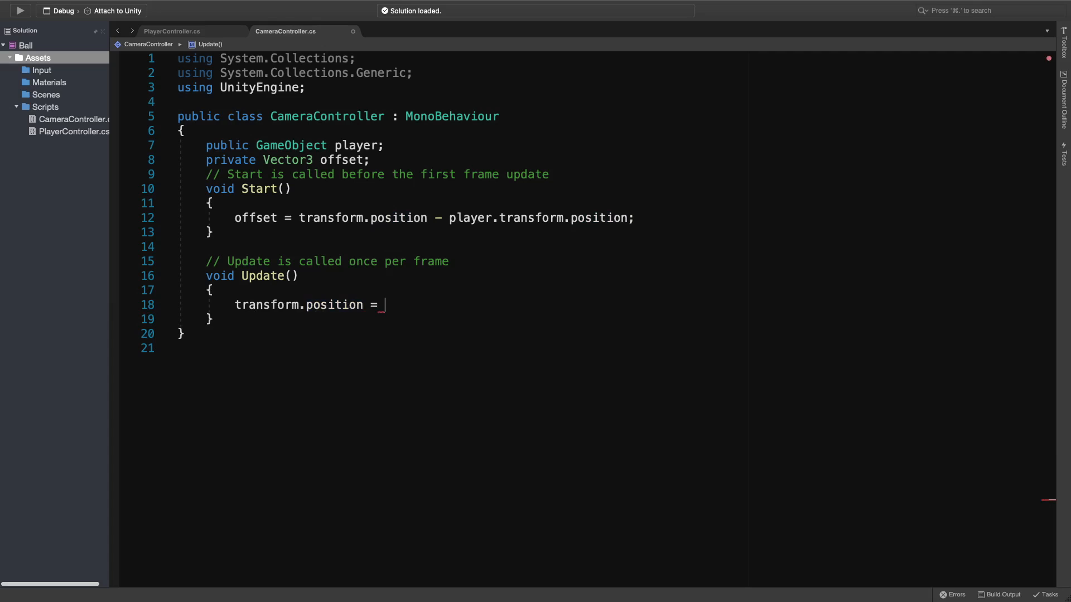
{"action": "type", "text": "player.transform"}
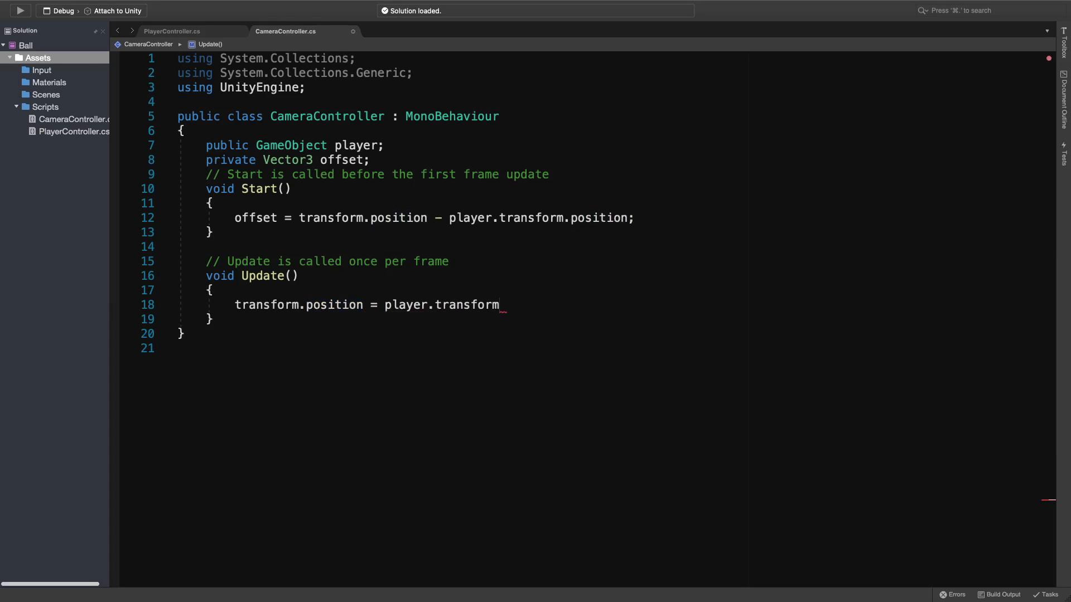
{"action": "type", "text": ".position +"}
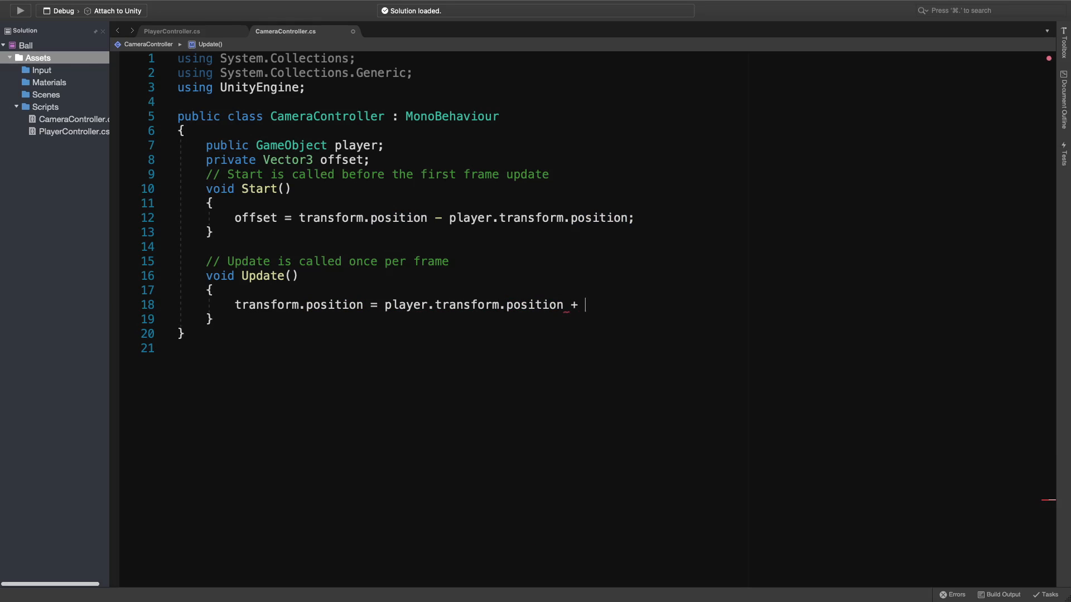
{"action": "type", "text": "offset;"}
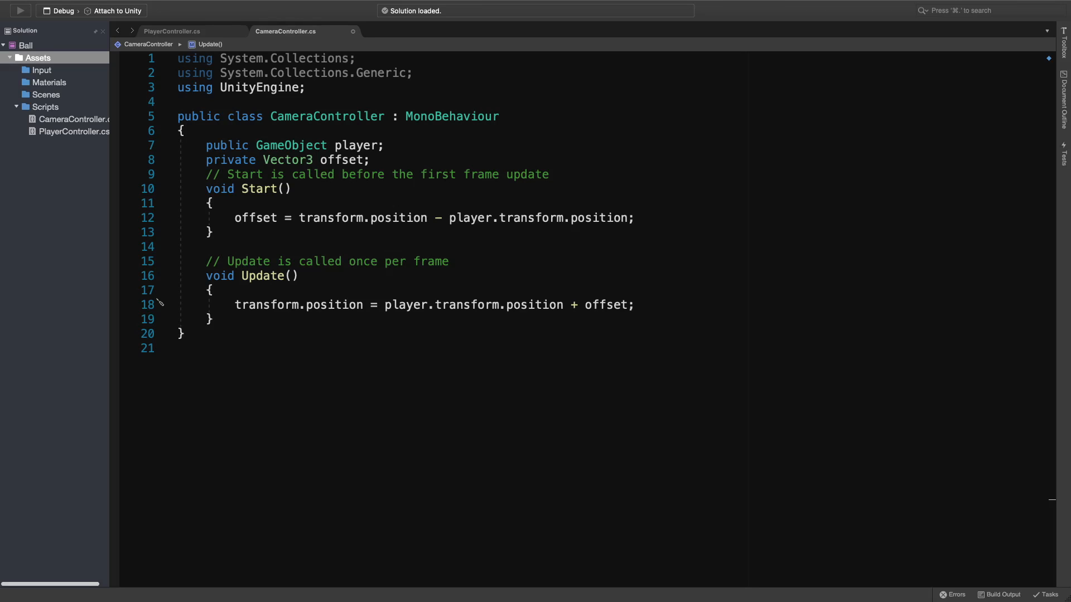
{"action": "mouse_move", "coordinate": [364, 273]}
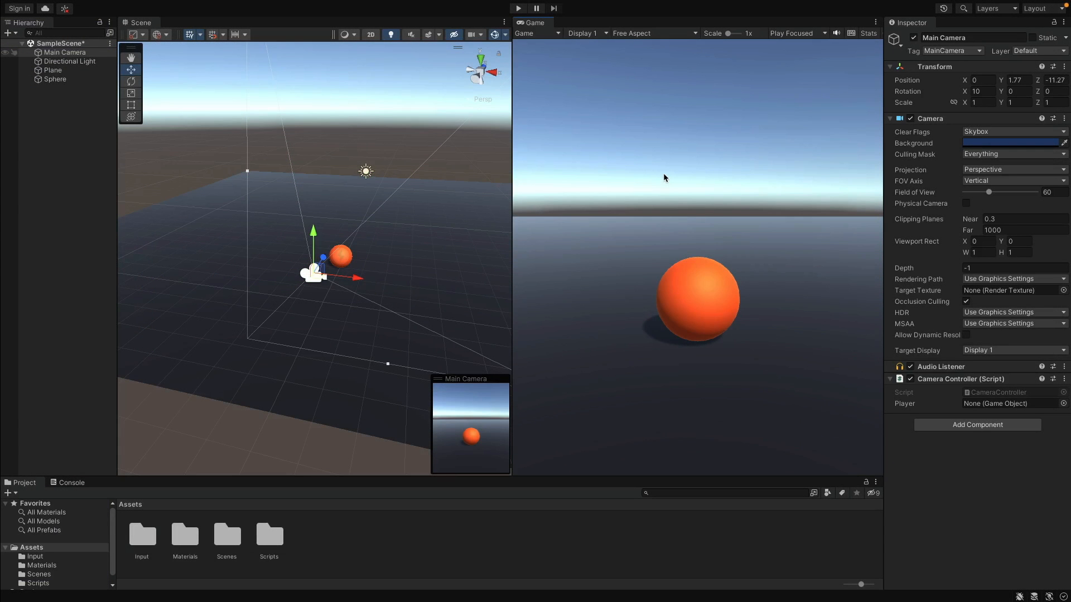
Drag Sphere from the Hierarchy into the Player field of Main Camera's Camera Controller.
{"action": "left_click", "coordinate": [65, 53]}
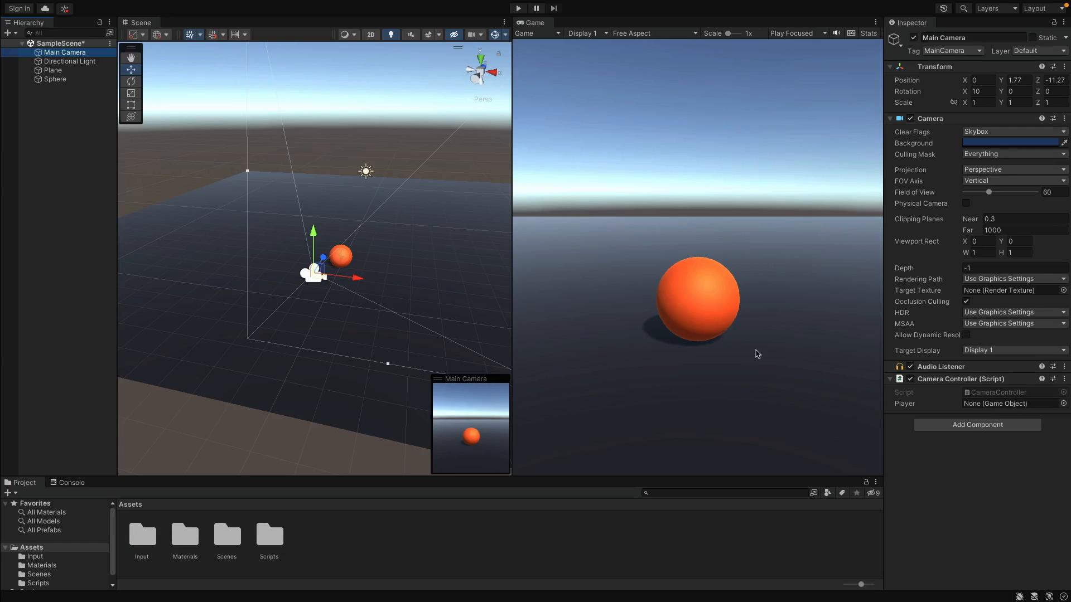
{"action": "left_click", "coordinate": [54, 78]}
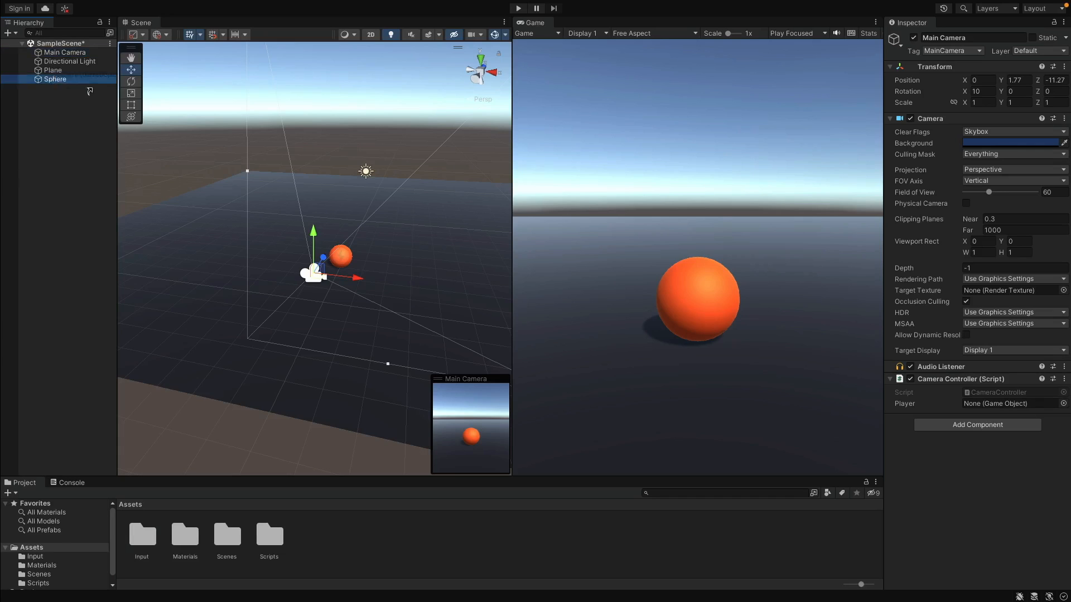
{"action": "left_click", "coordinate": [65, 52]}
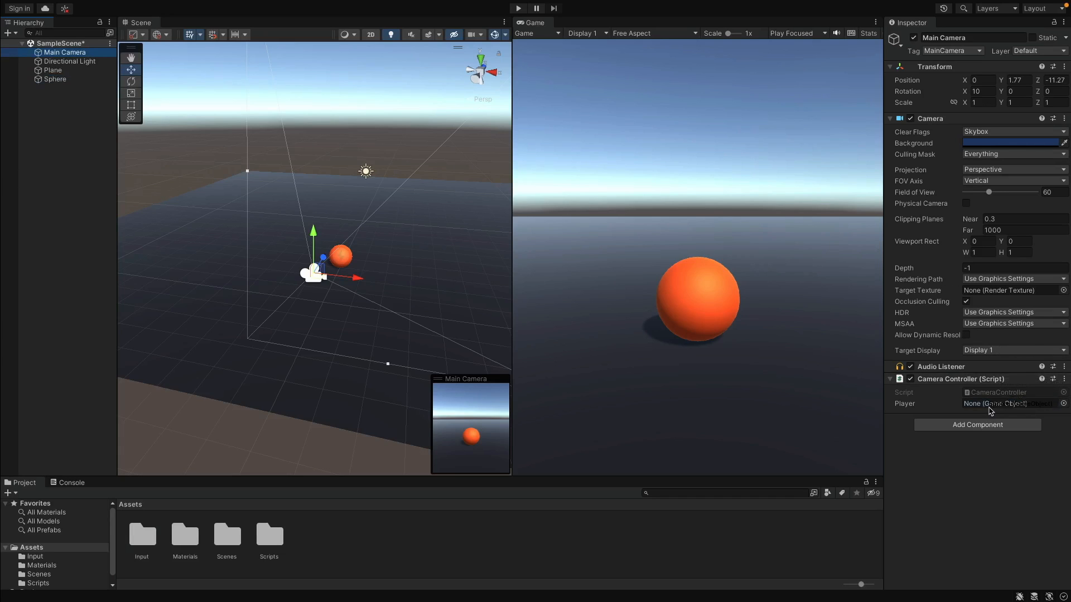
{"action": "left_click", "coordinate": [997, 404]}
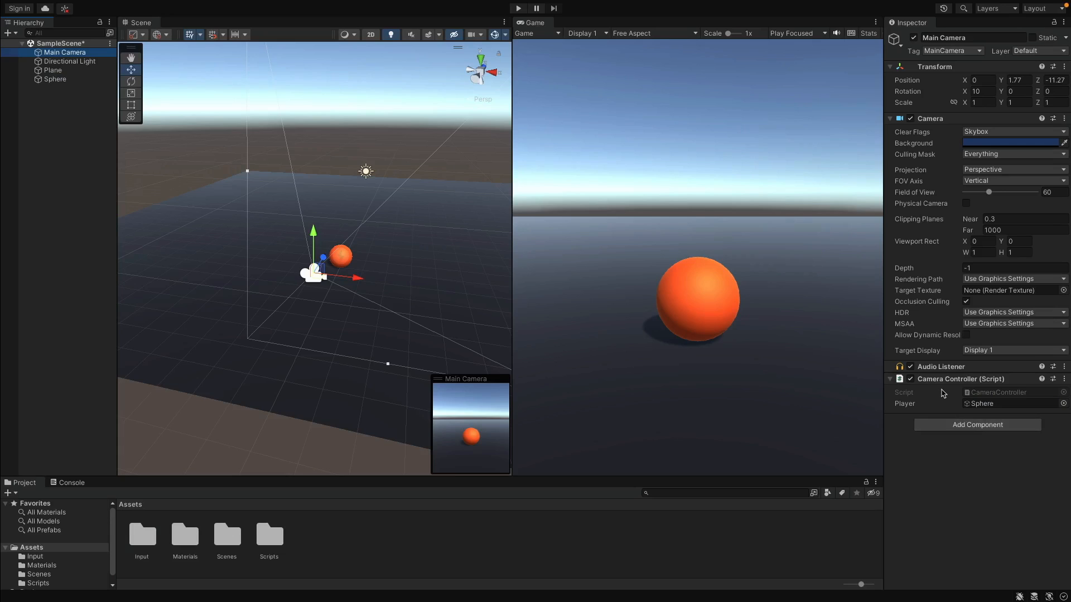
{"action": "mouse_move", "coordinate": [717, 186]}
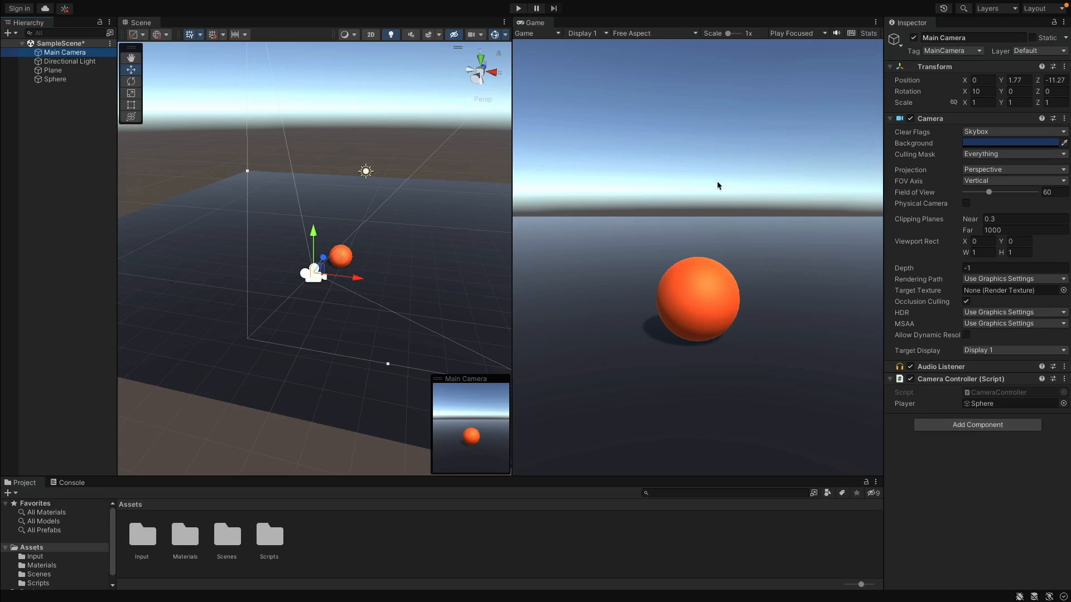
{"action": "mouse_move", "coordinate": [515, 19]}
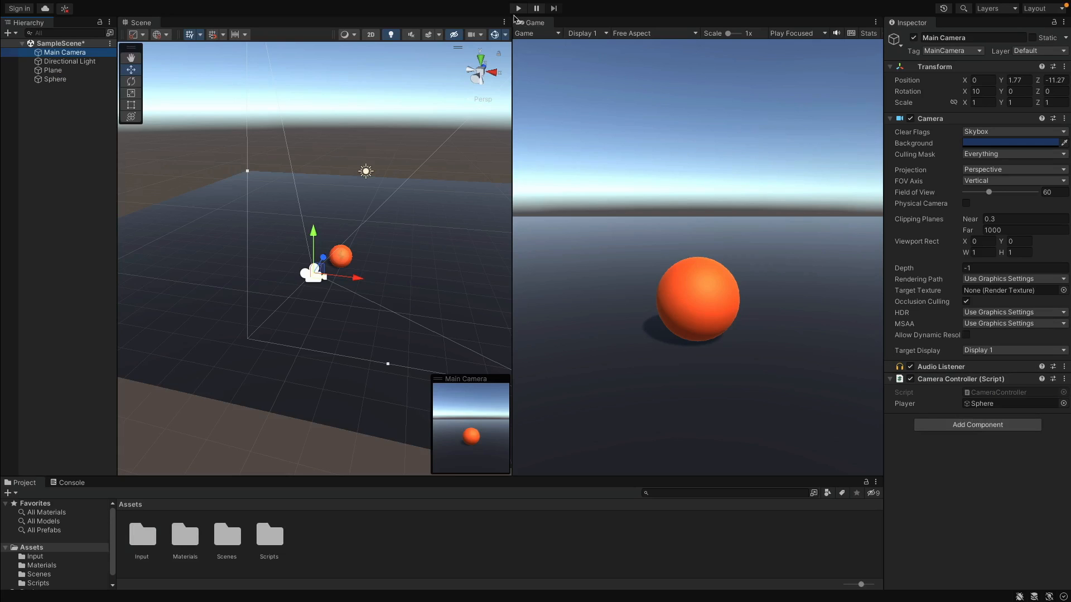
Enter Play mode to test the camera following the ball.
{"action": "left_click", "coordinate": [516, 8]}
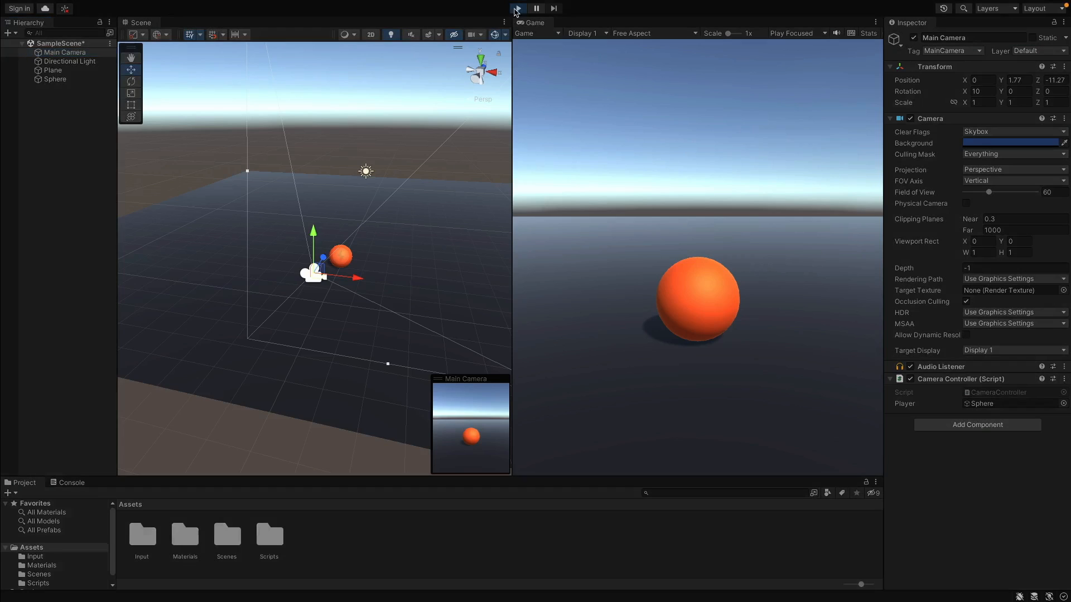
{"action": "left_click", "coordinate": [517, 8]}
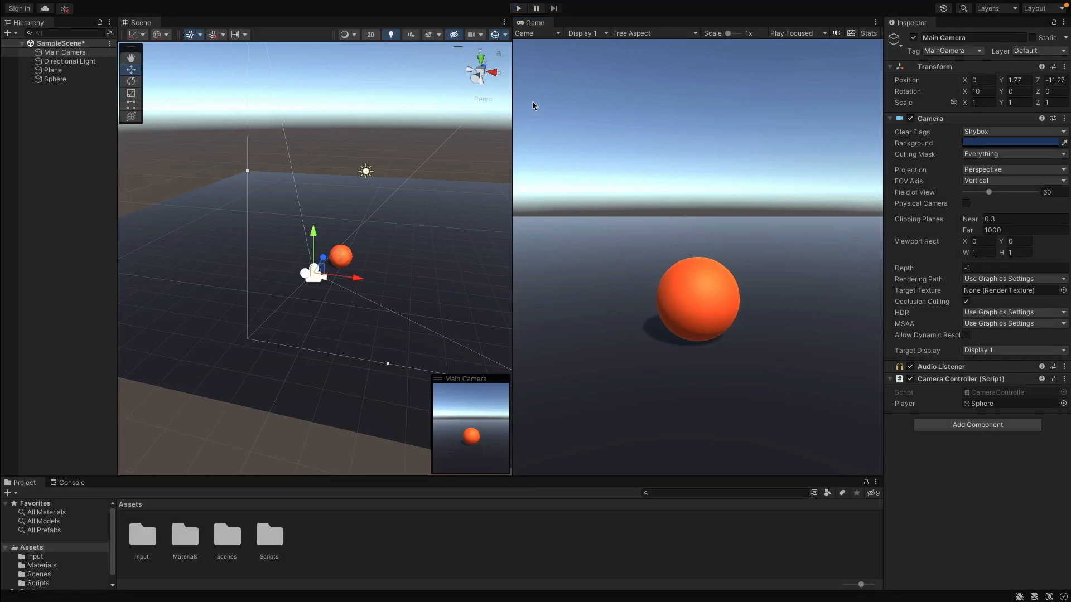
{"action": "mouse_move", "coordinate": [532, 107]}
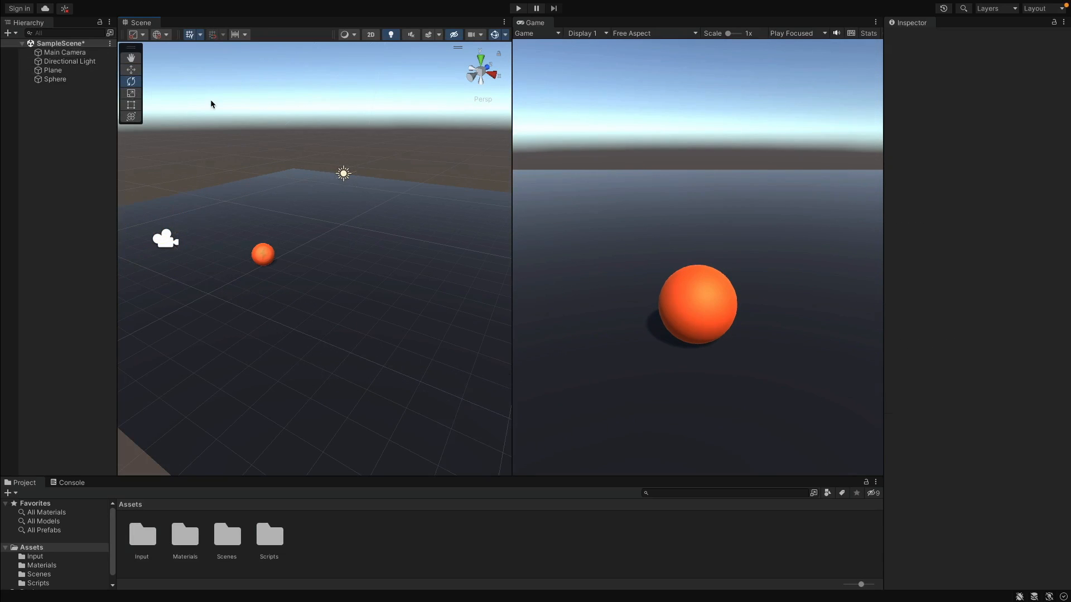
{"action": "left_click", "coordinate": [517, 8]}
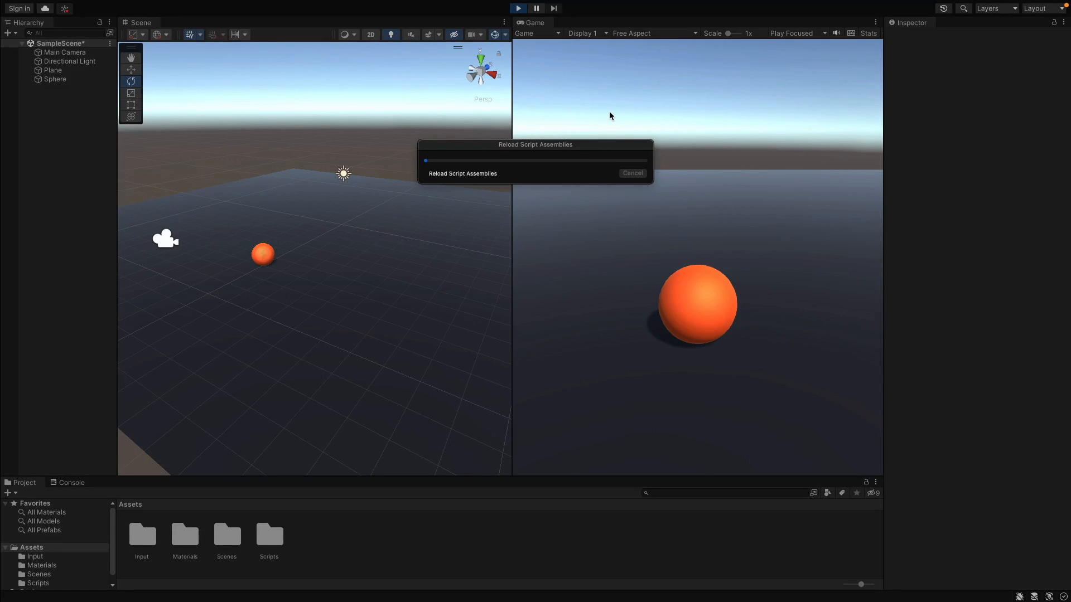